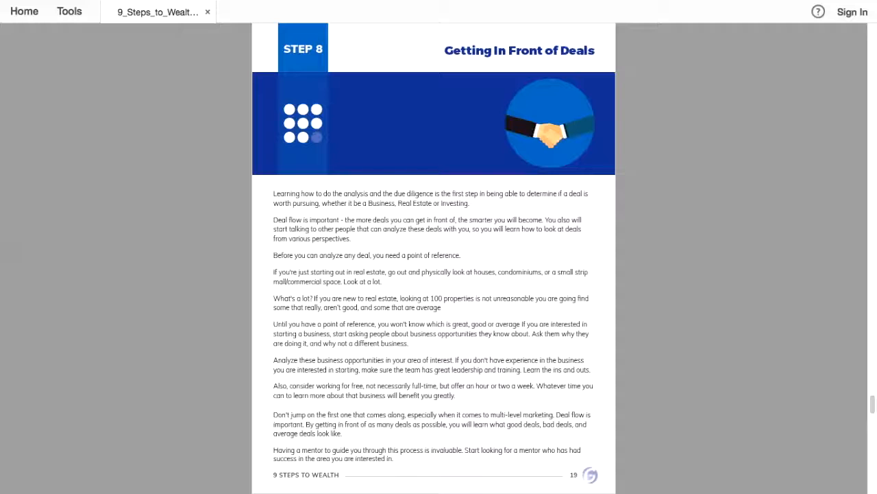
scroll(down, 3)
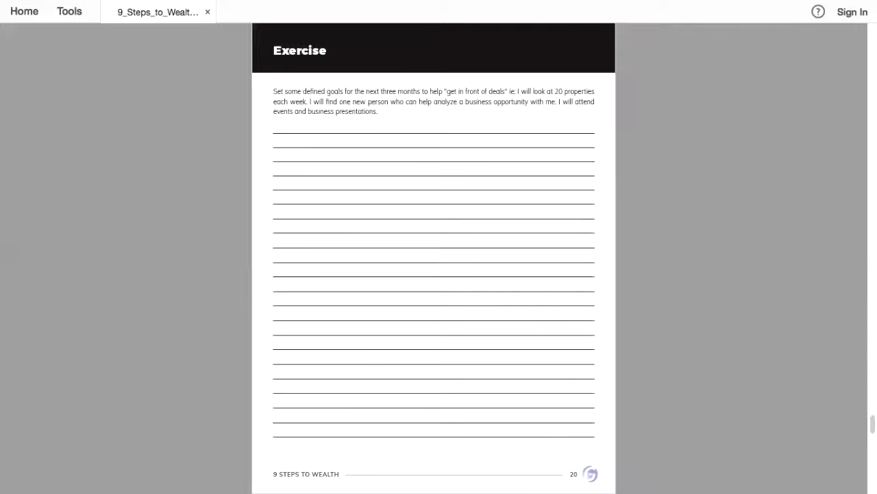